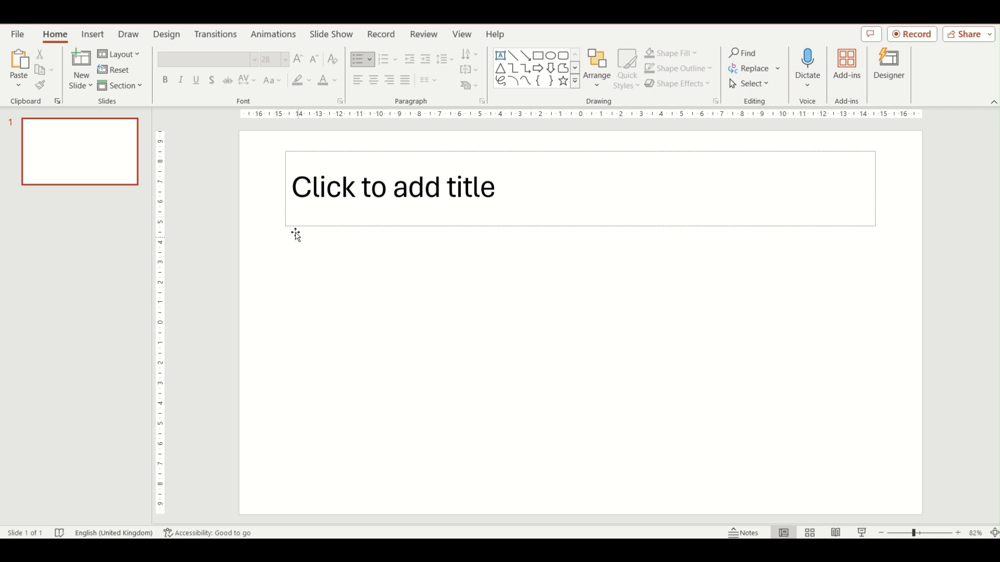
mouse_move(273, 233)
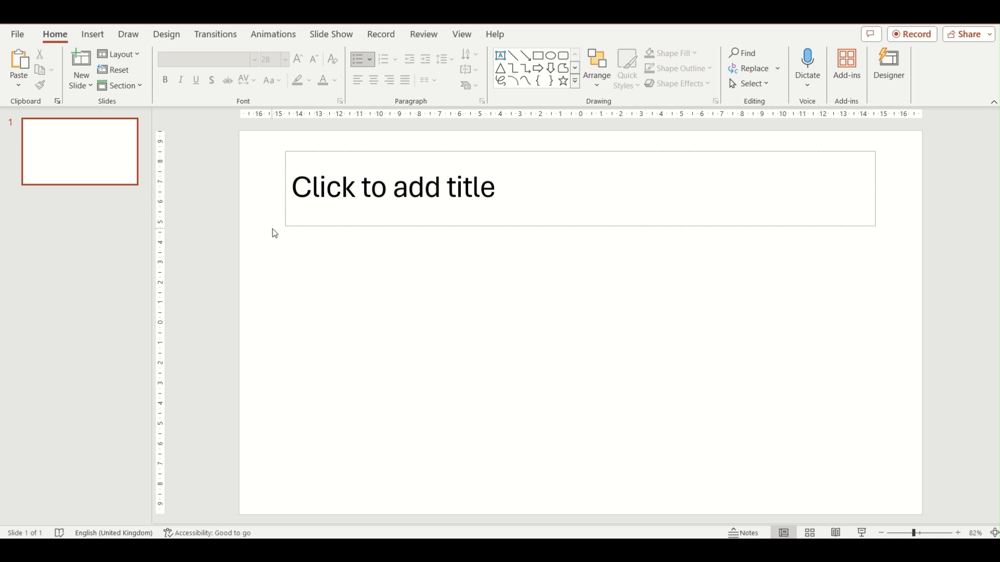
- Show the Insert ribbon commands for adding pictures, charts and graphics
click(92, 33)
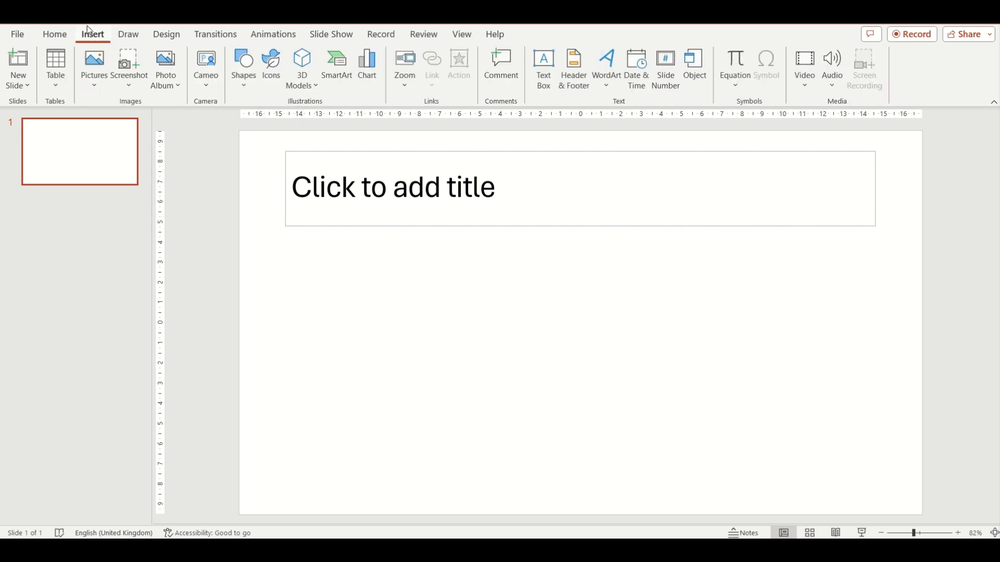
mouse_move(337, 68)
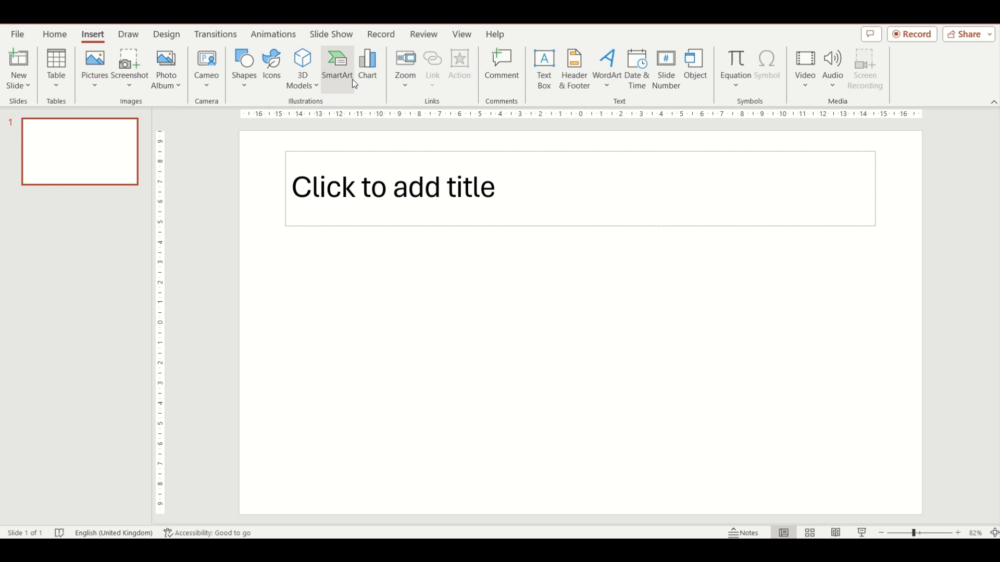
- Insert a Hierarchy > Organization Chart SmartArt graphic beneath the title placeholder
click(337, 64)
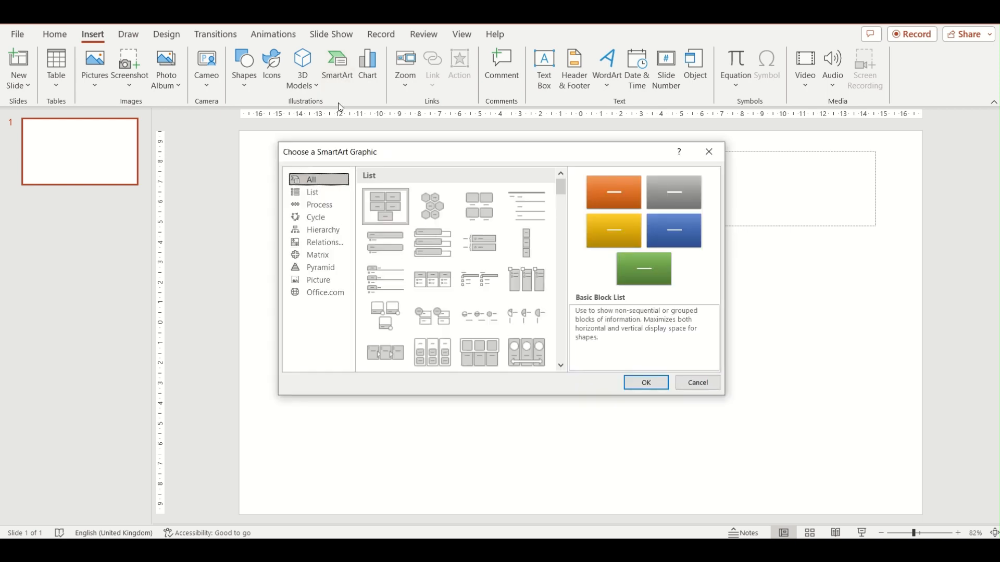
mouse_move(322, 232)
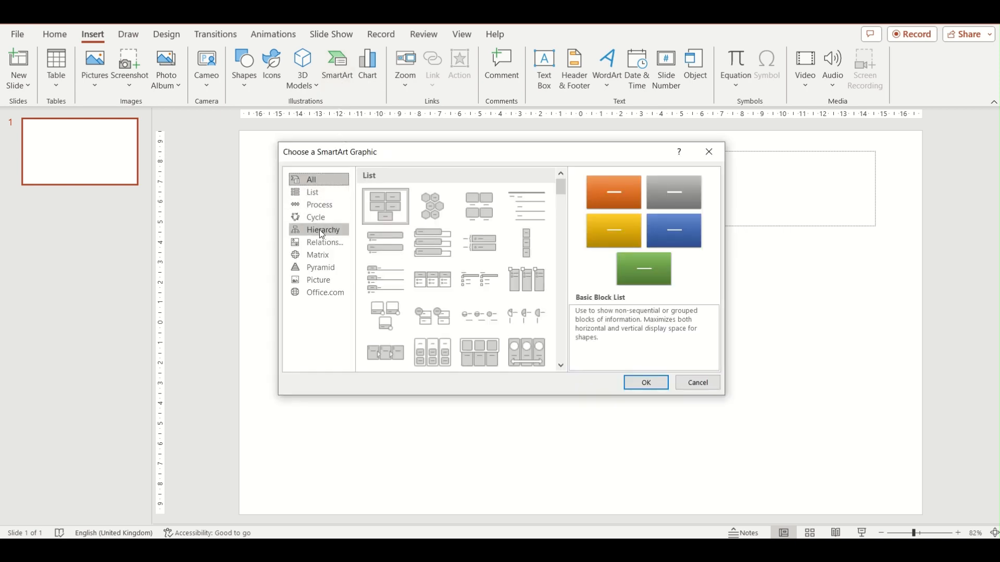
click(322, 229)
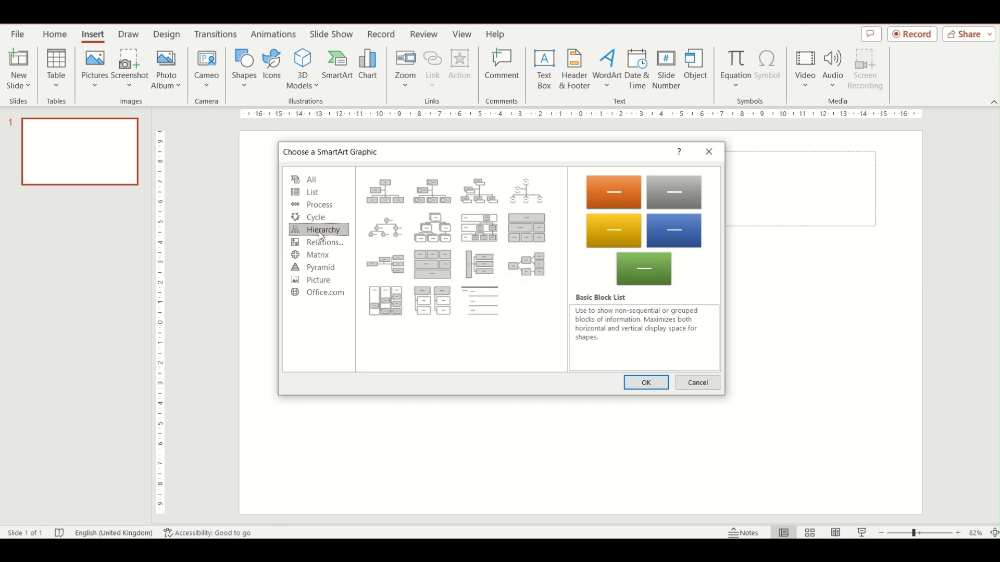
click(384, 189)
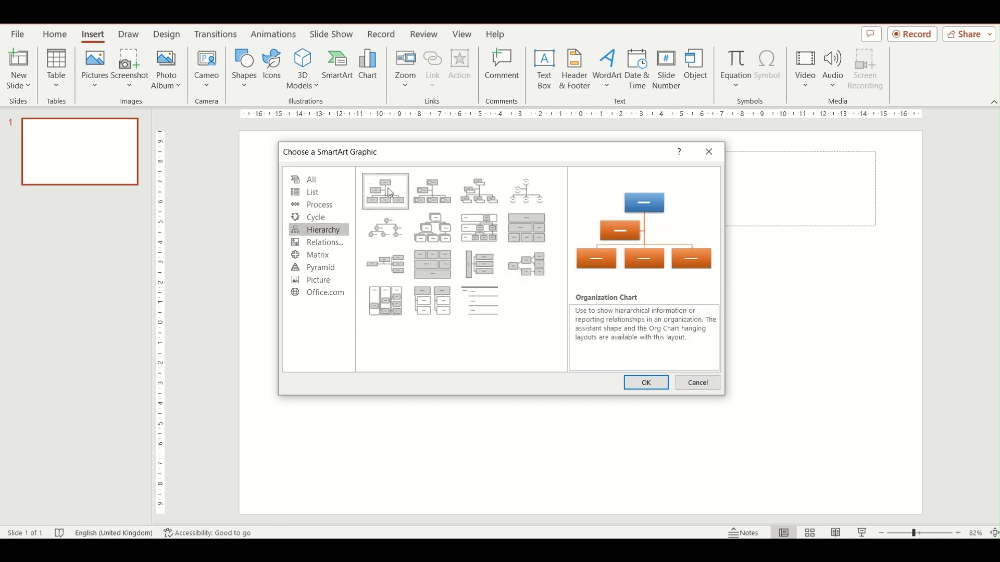
mouse_move(631, 400)
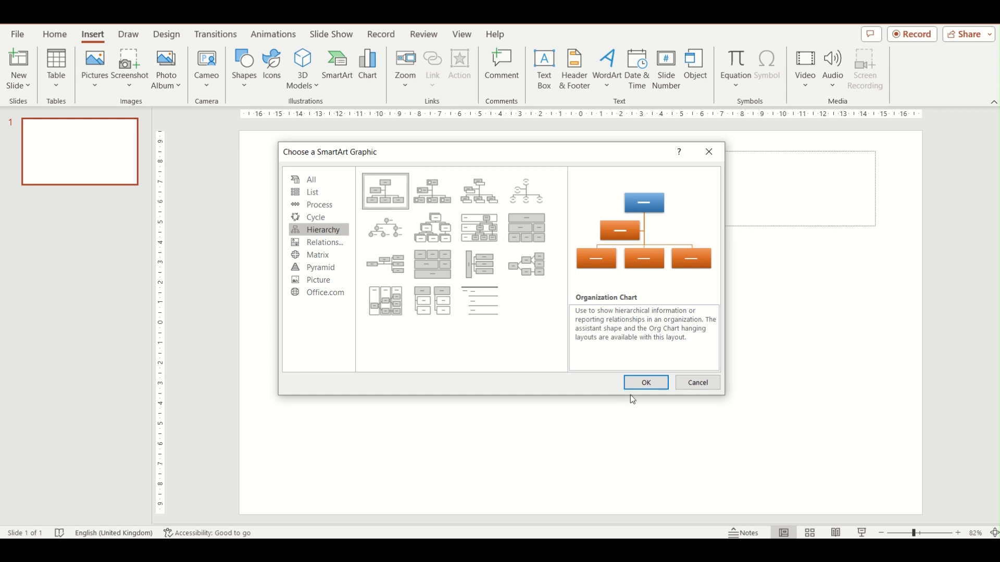
click(643, 382)
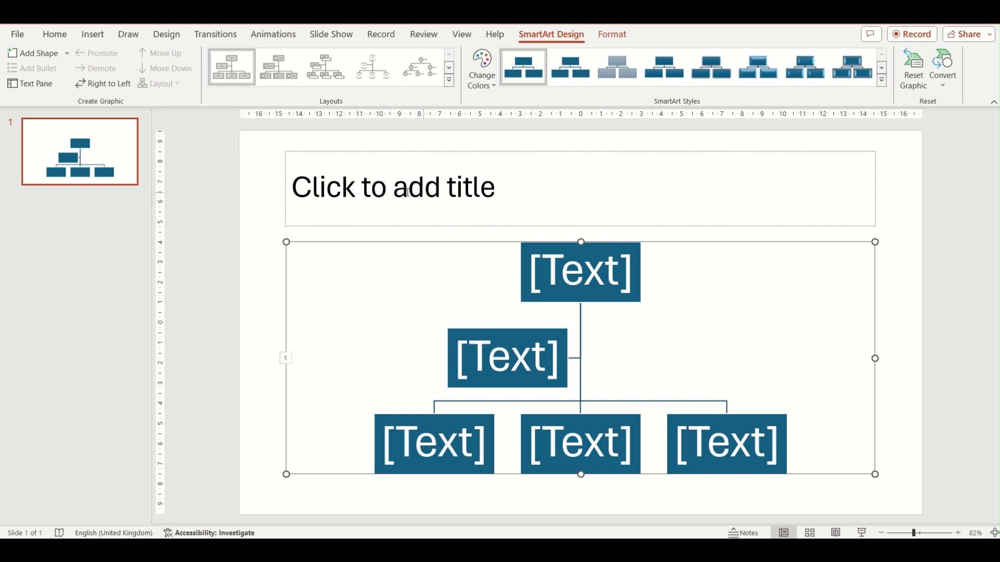
mouse_move(450, 288)
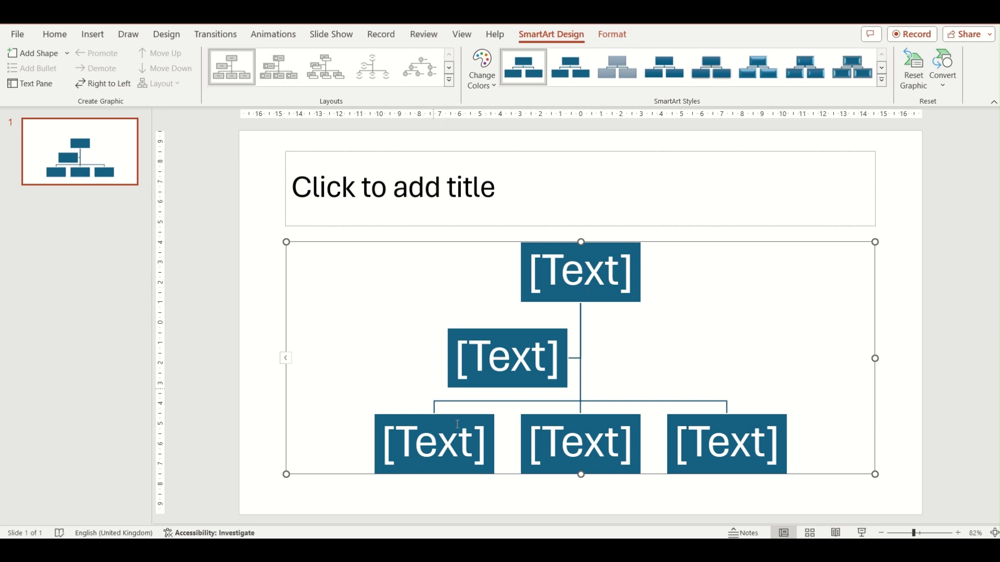
mouse_move(382, 266)
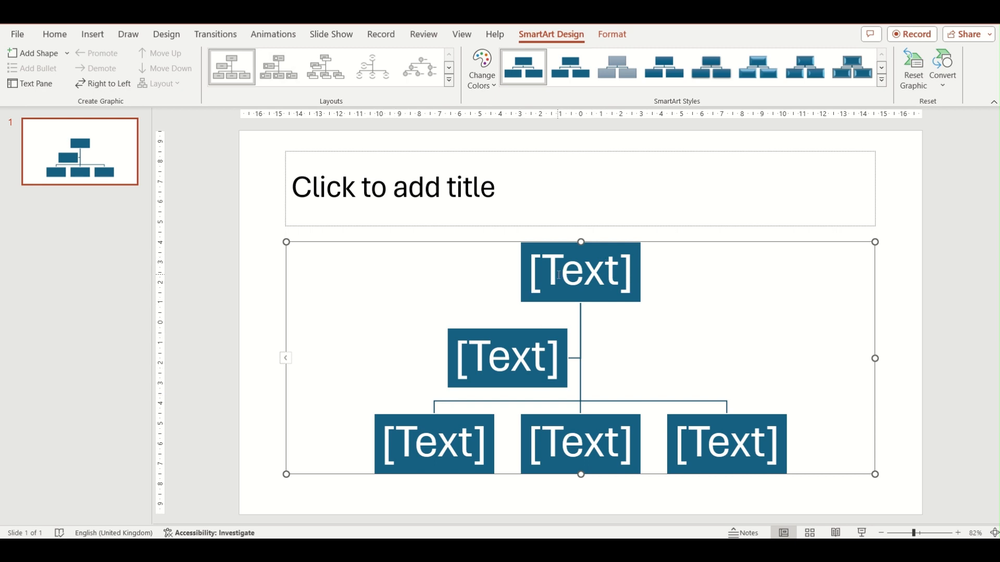
mouse_move(589, 364)
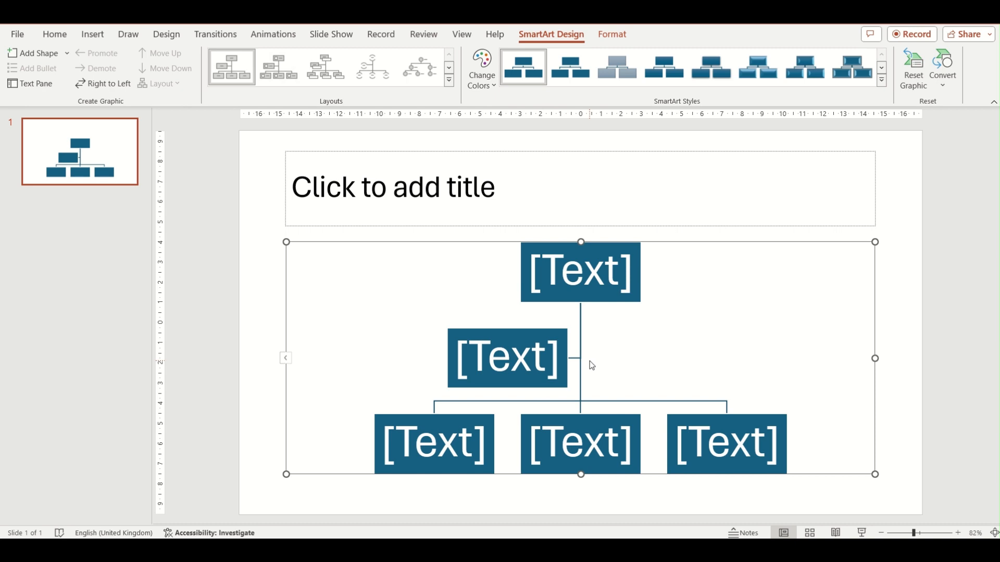
mouse_move(573, 275)
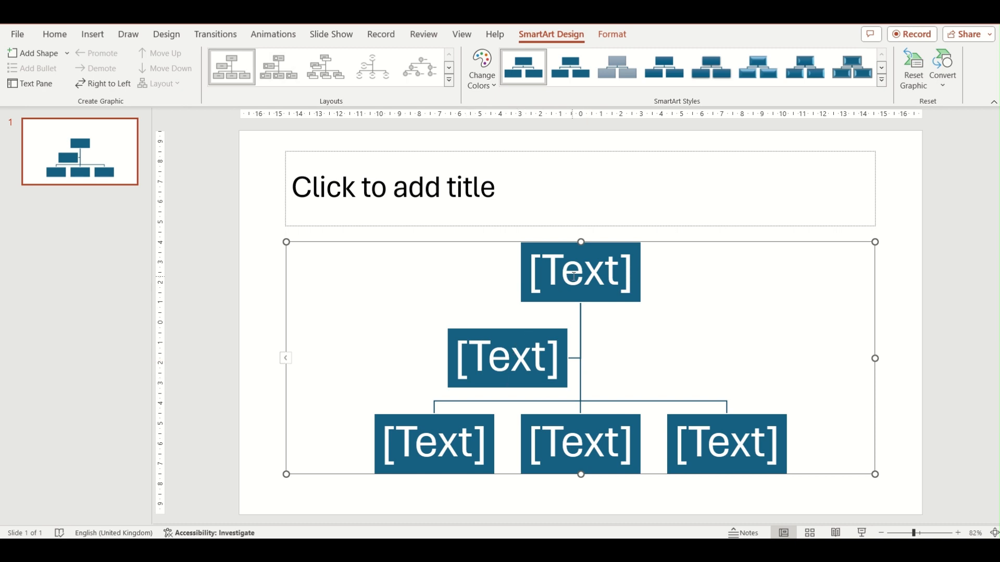
- Select the chart's top box and recolor it via Change Colors (green top, purple lower boxes)
click(579, 272)
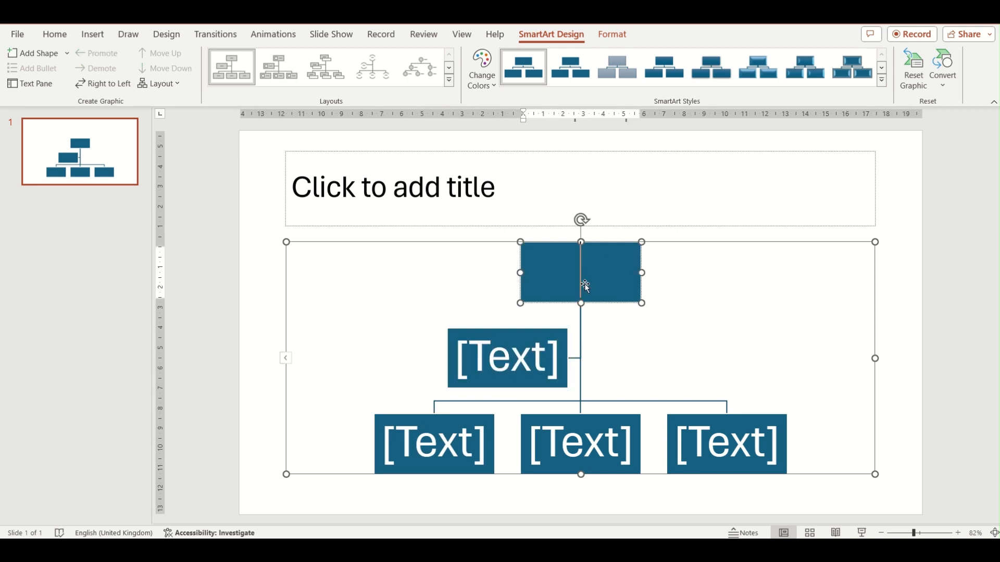
click(481, 68)
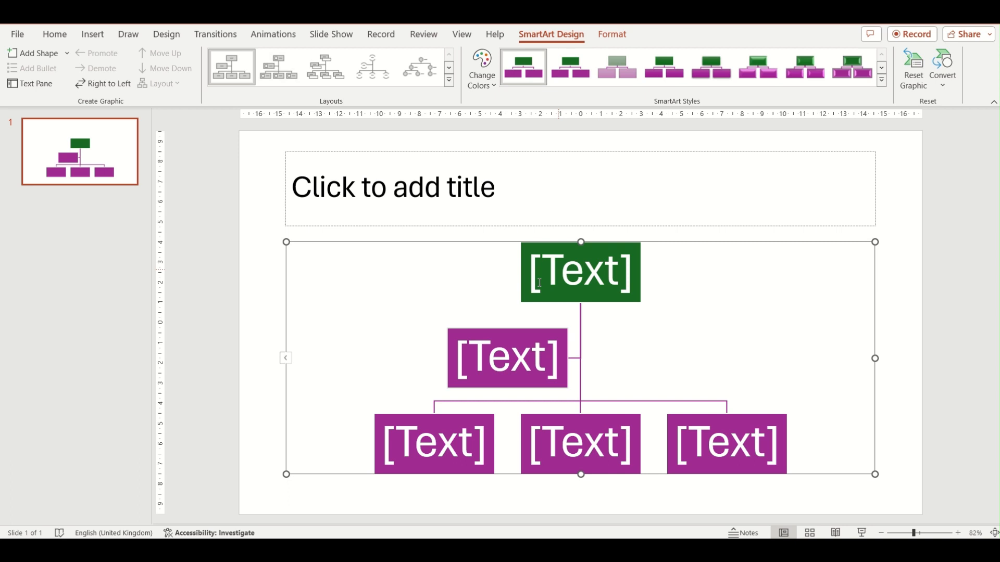
mouse_move(575, 385)
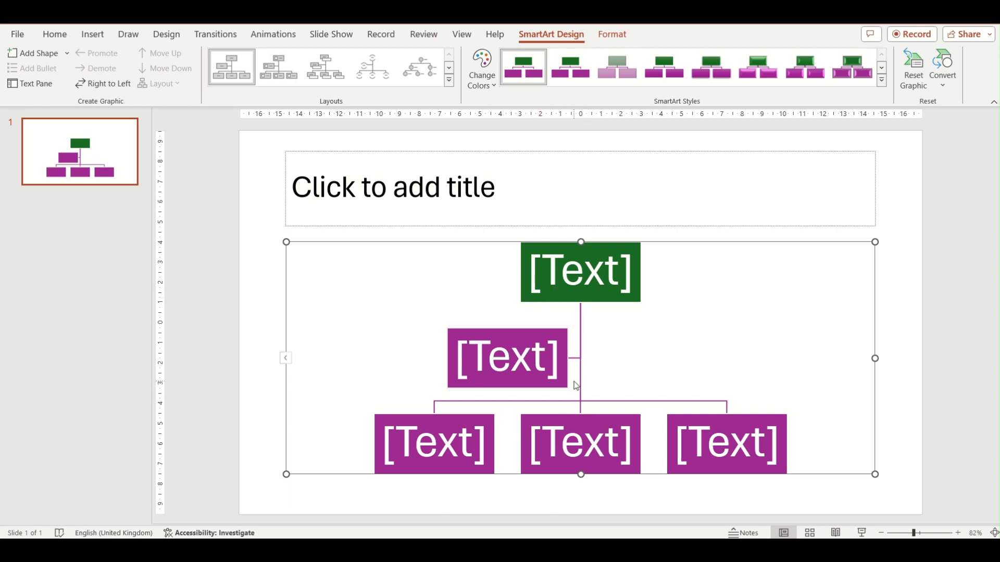
mouse_move(425, 371)
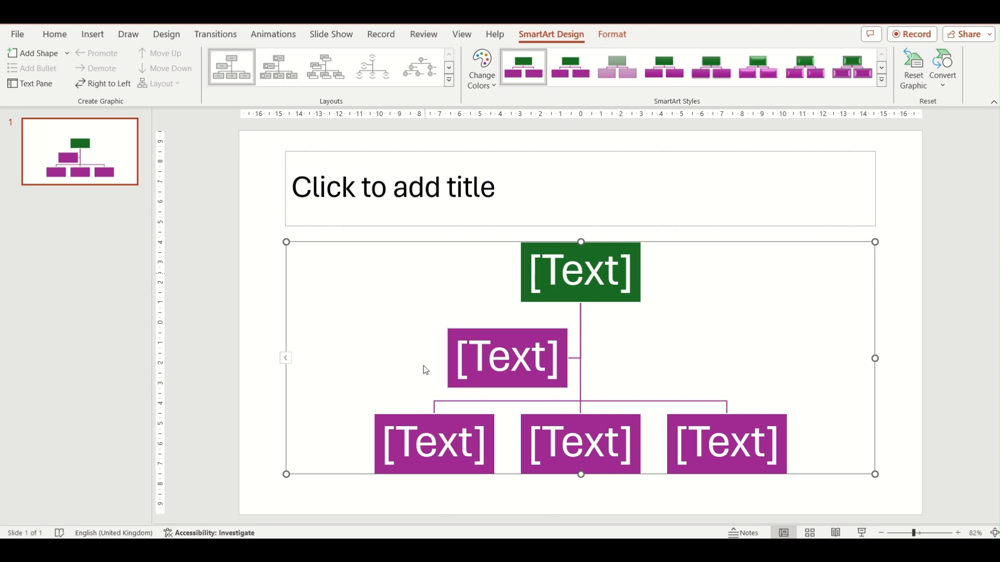
mouse_move(377, 245)
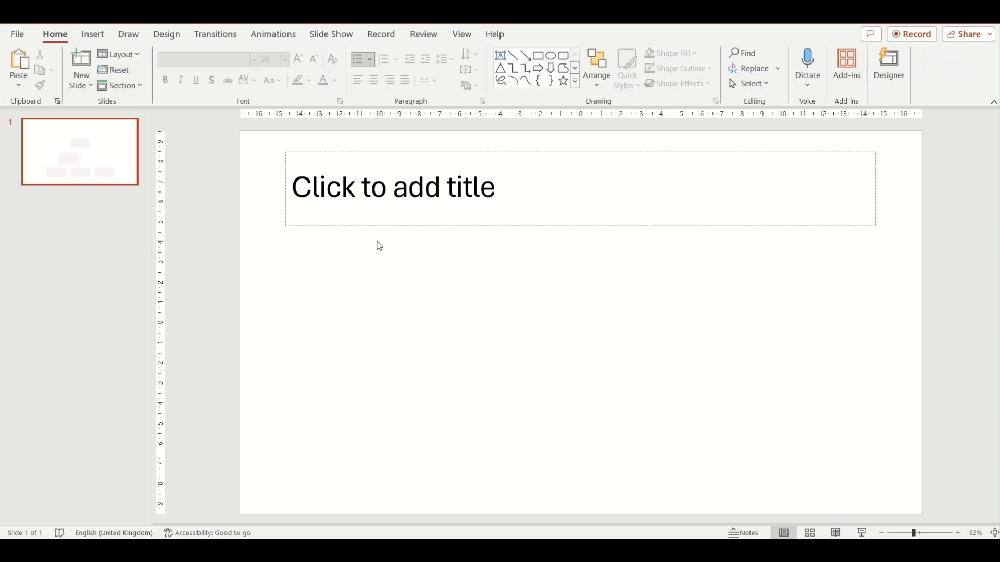
- Apply the Title and Content layout from the Home tab's Layout gallery
click(118, 54)
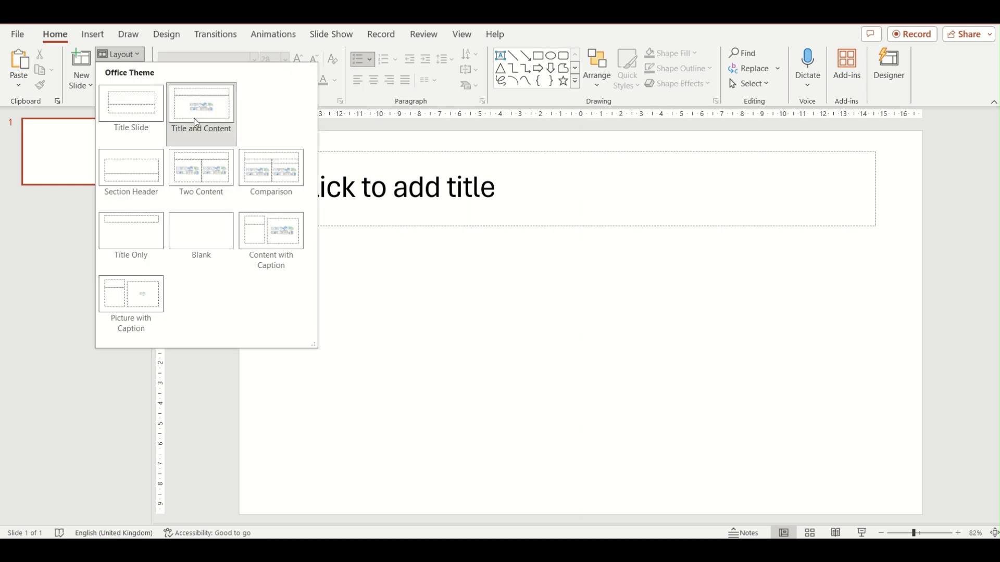
click(200, 108)
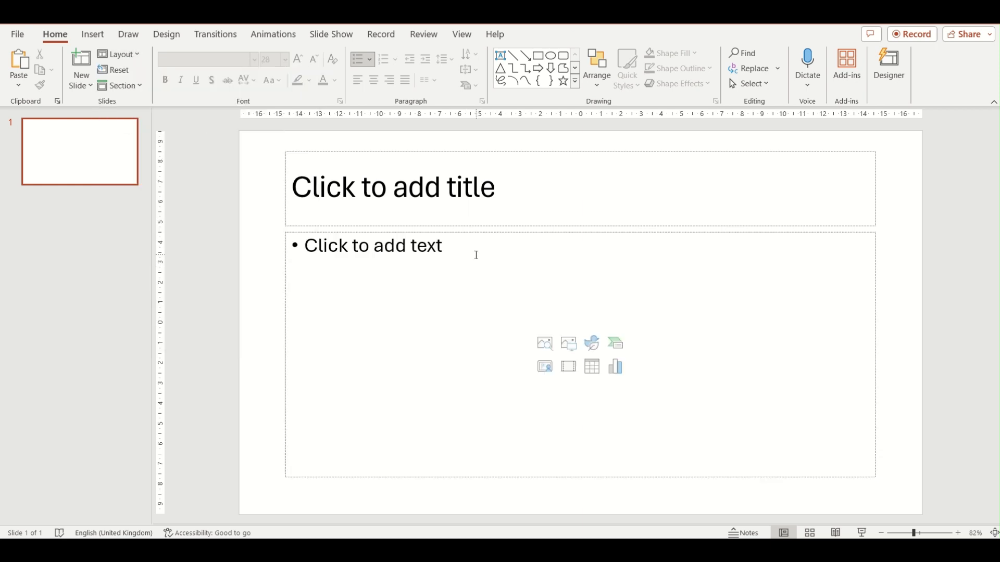
mouse_move(451, 290)
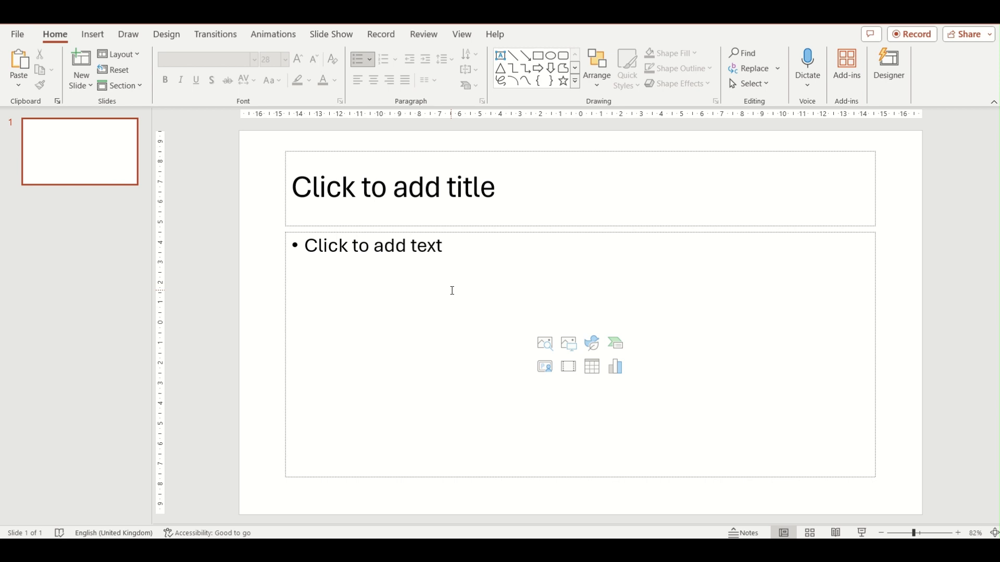
mouse_move(614, 343)
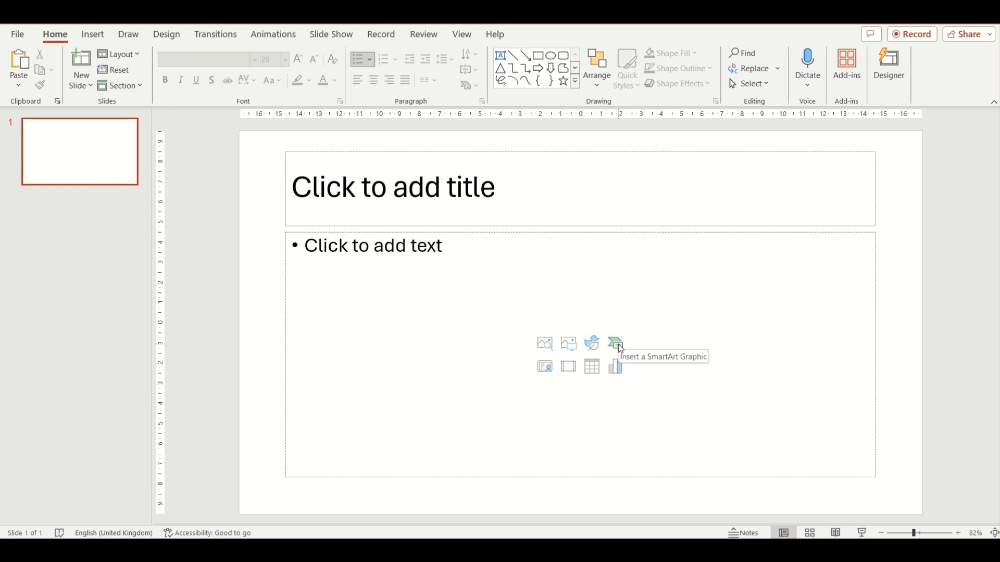
- Insert a Hierarchy > Organization Chart SmartArt into the content placeholder
click(616, 344)
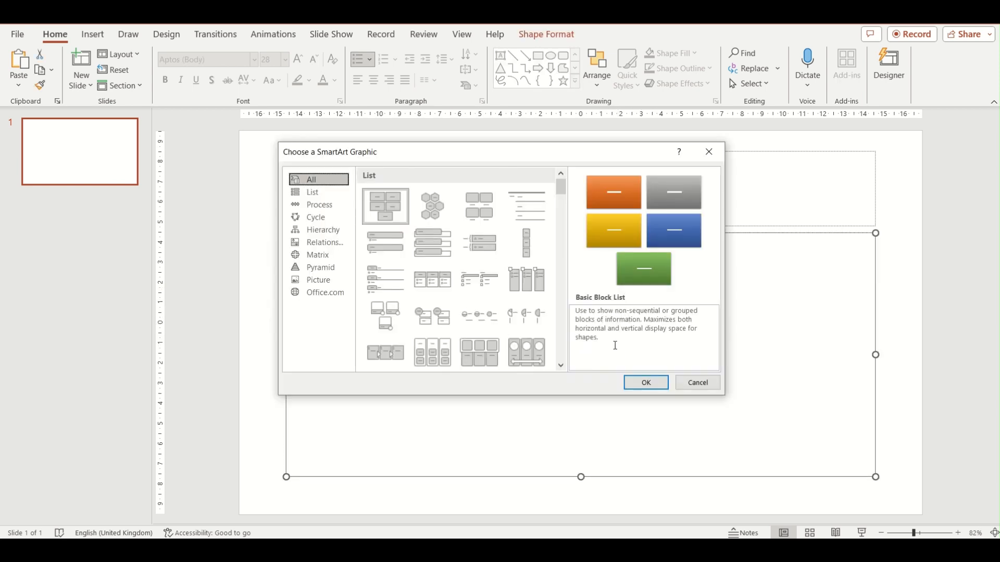
click(321, 230)
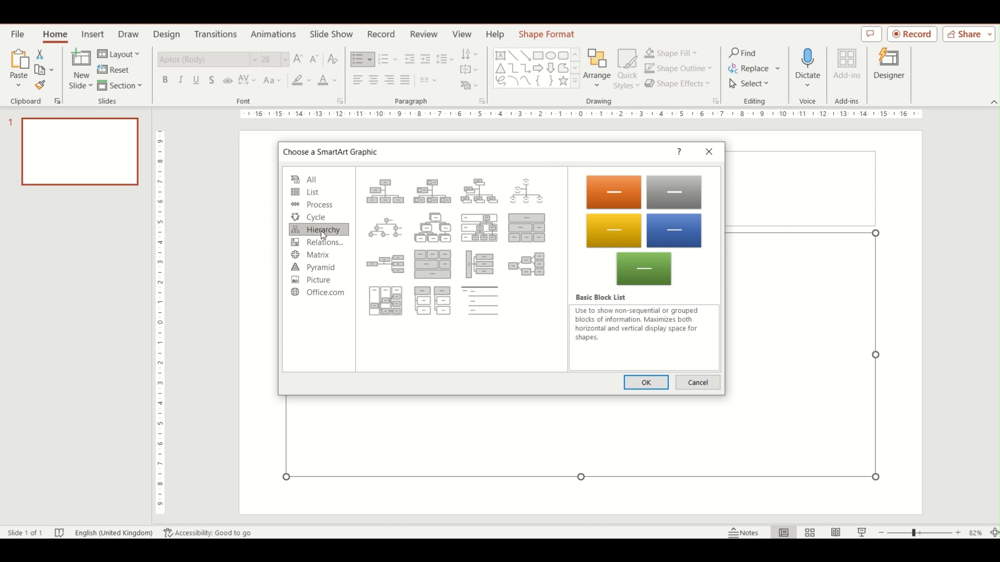
click(384, 191)
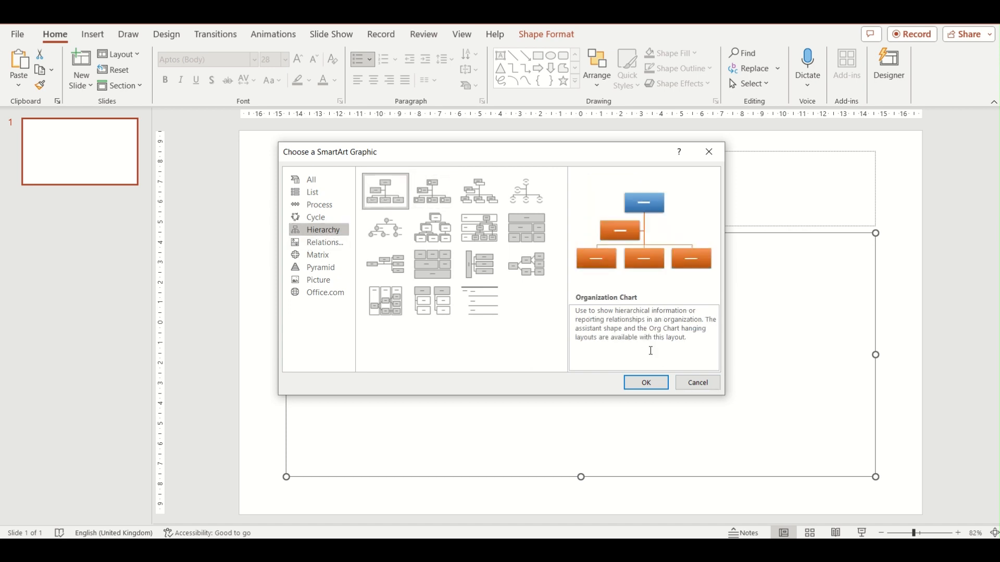
click(645, 383)
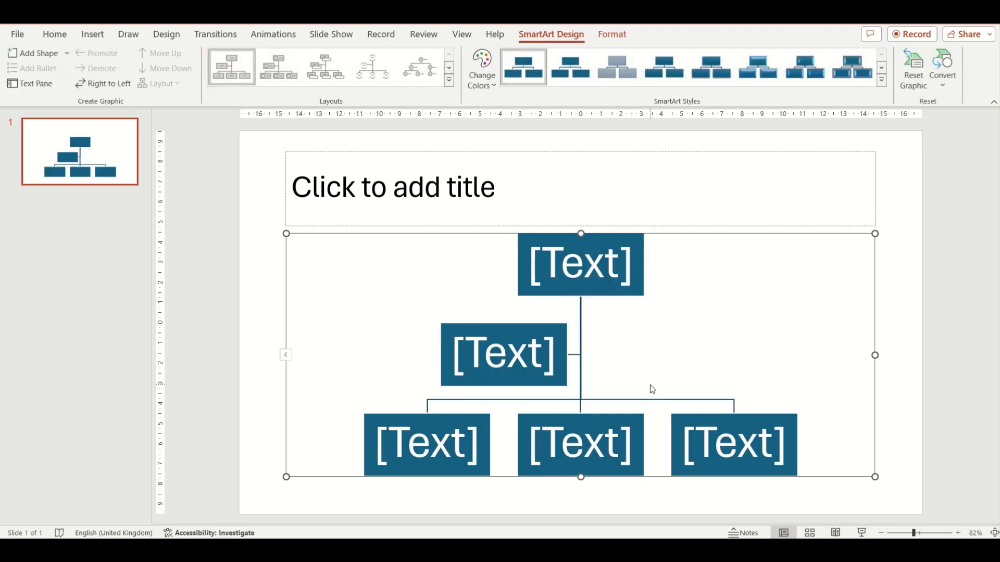
mouse_move(634, 426)
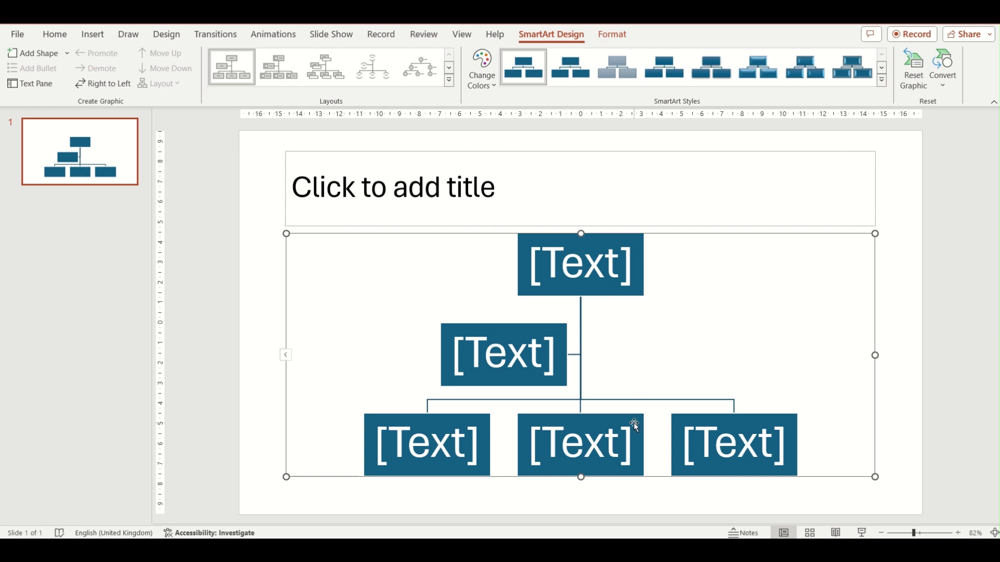
mouse_move(414, 357)
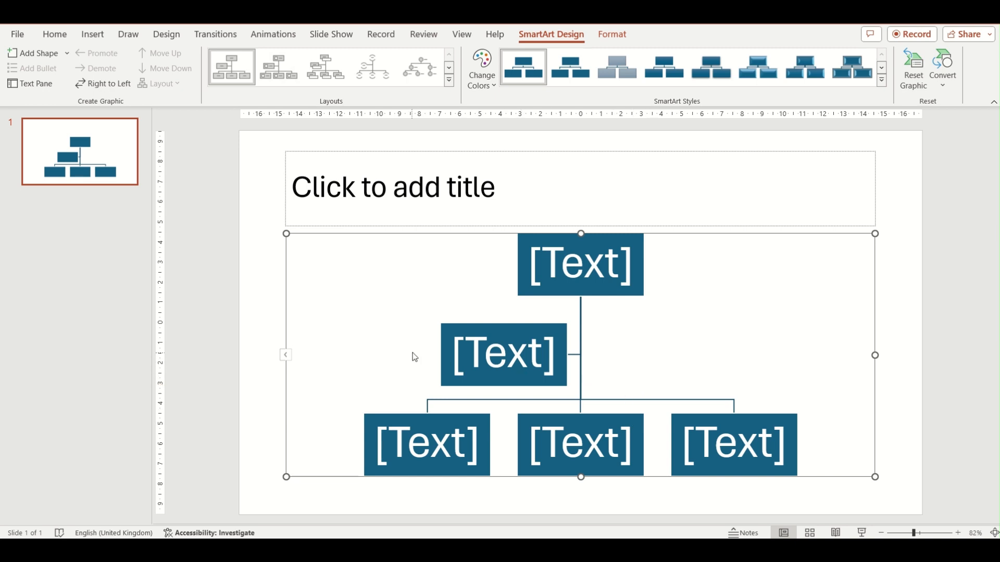
click(503, 355)
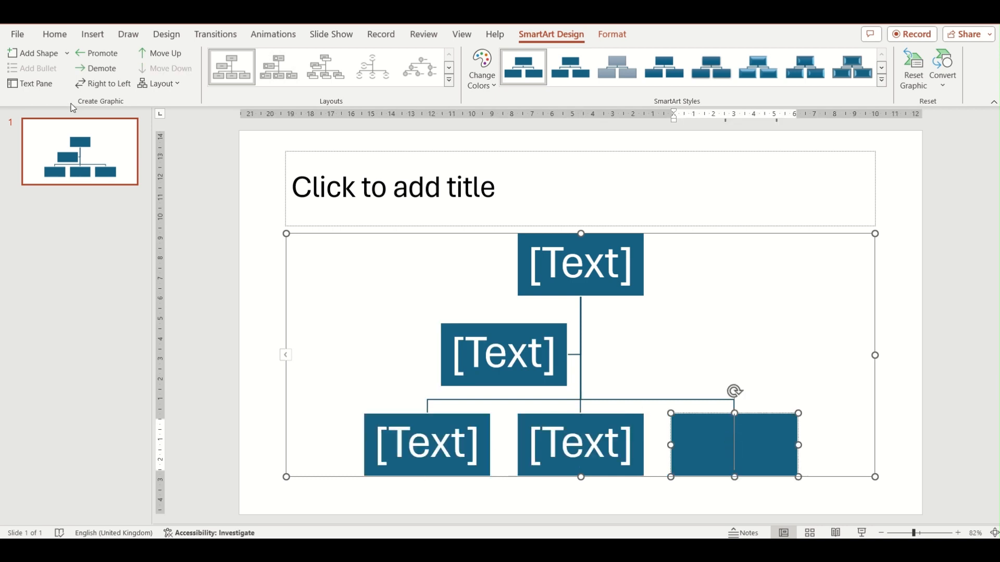
click(33, 83)
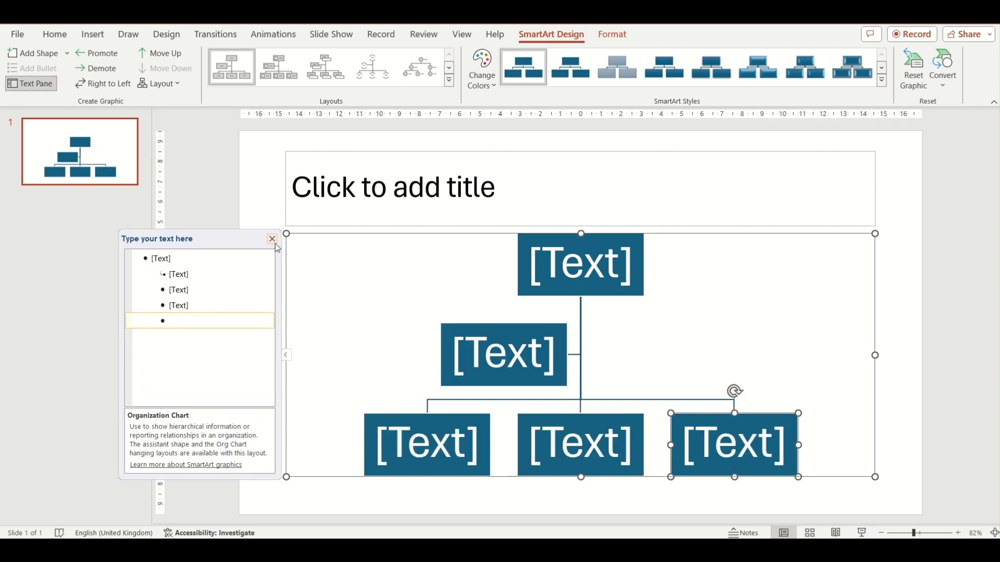
click(272, 239)
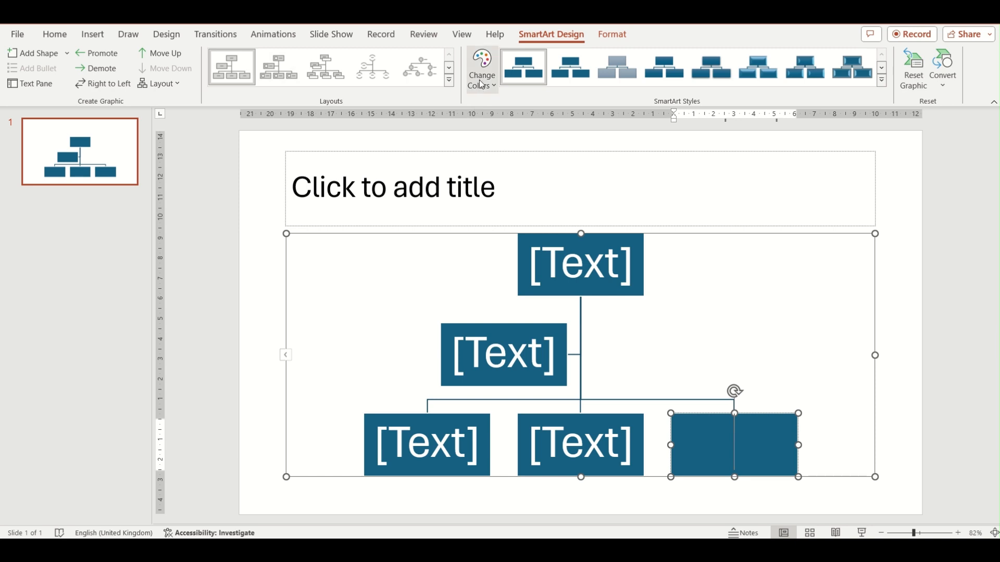
click(481, 67)
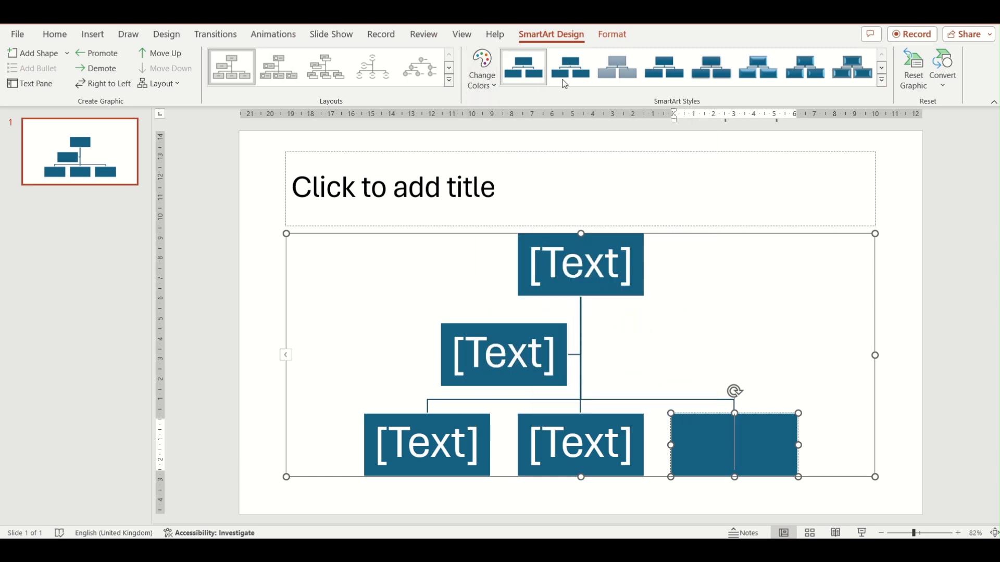
mouse_move(819, 84)
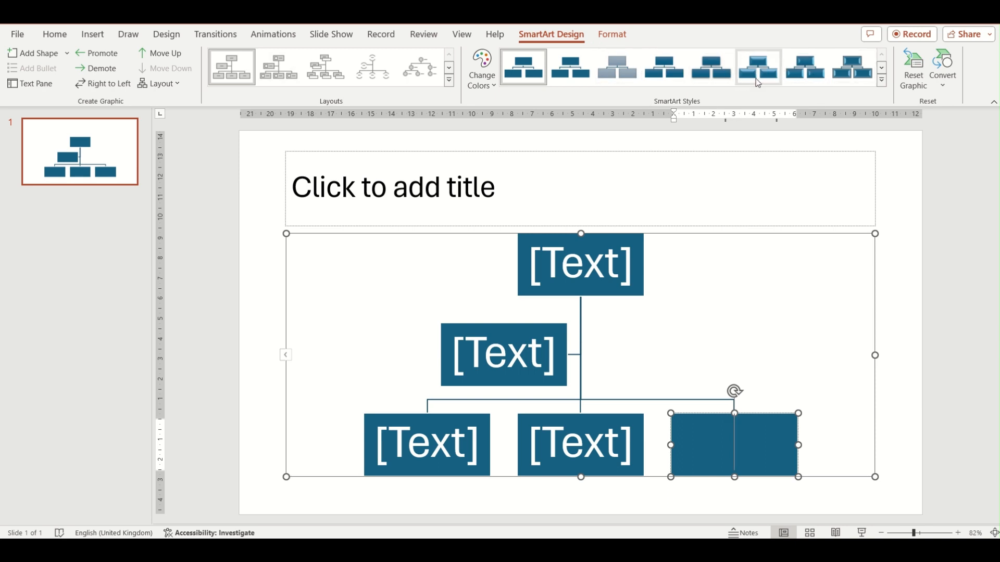
mouse_move(416, 361)
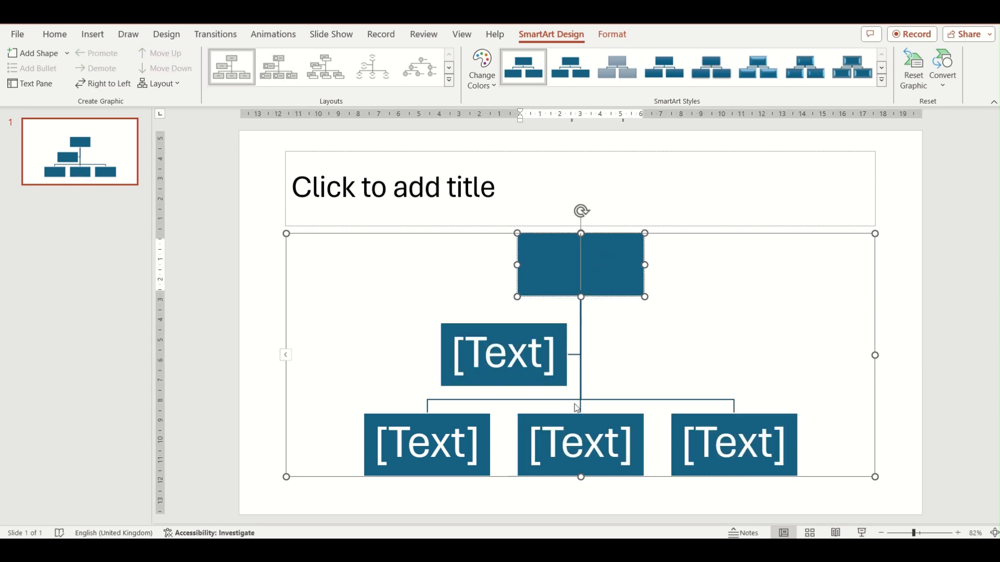
click(579, 445)
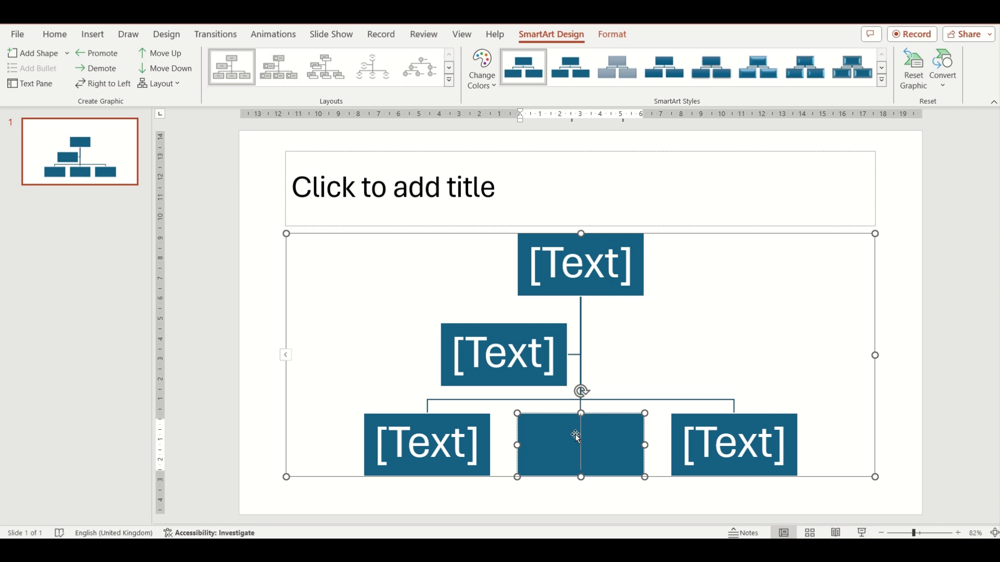
click(65, 53)
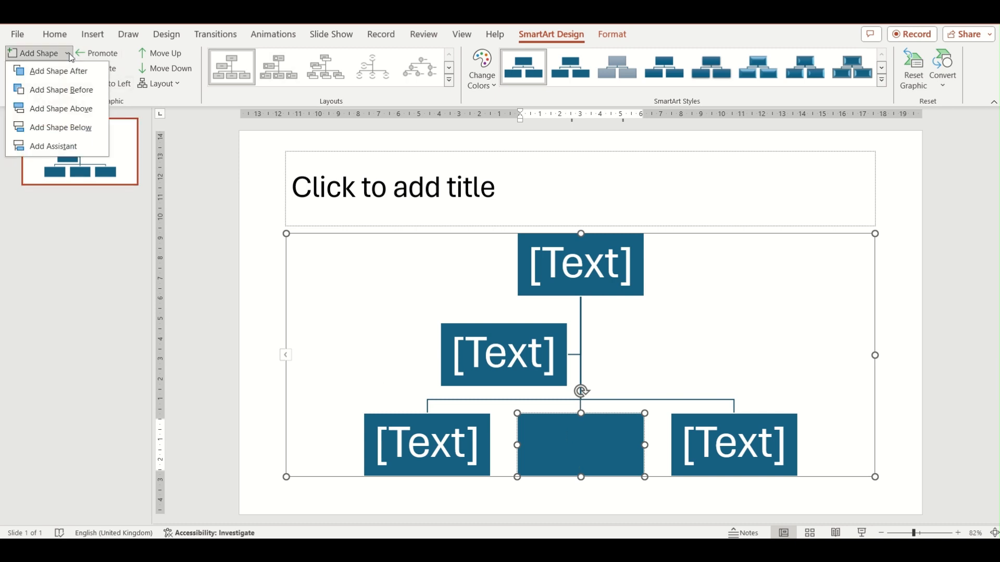
mouse_move(59, 71)
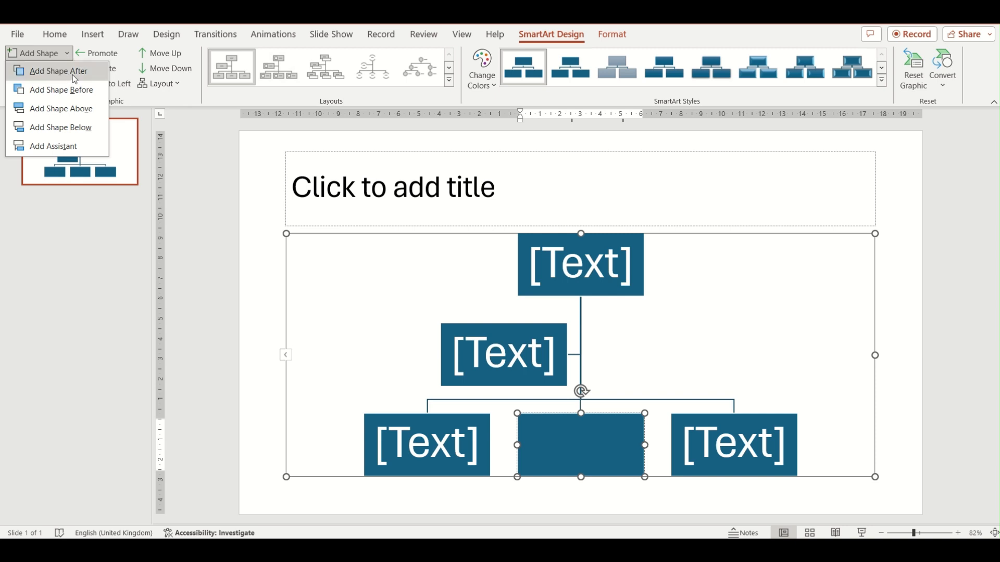
mouse_move(580, 426)
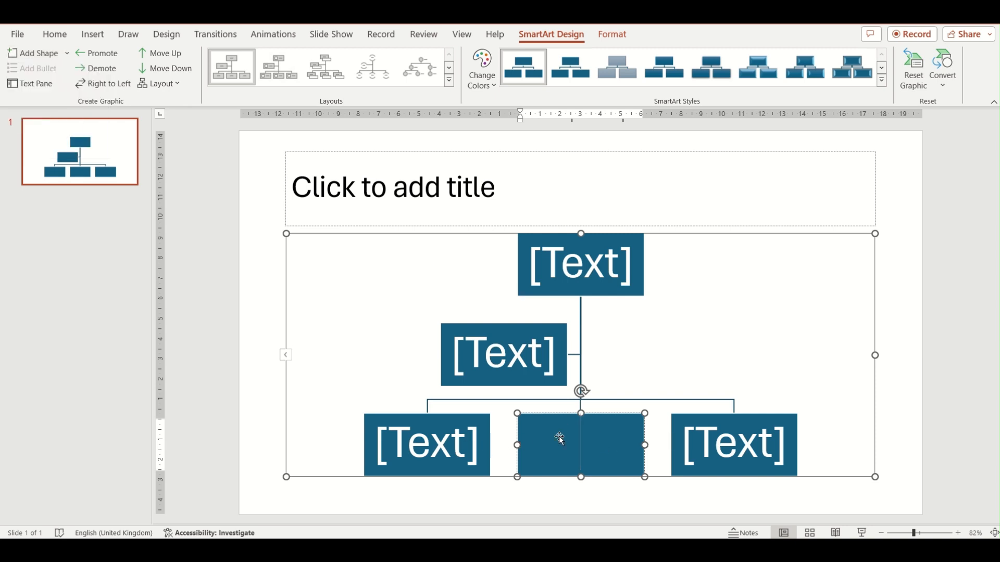
mouse_move(553, 417)
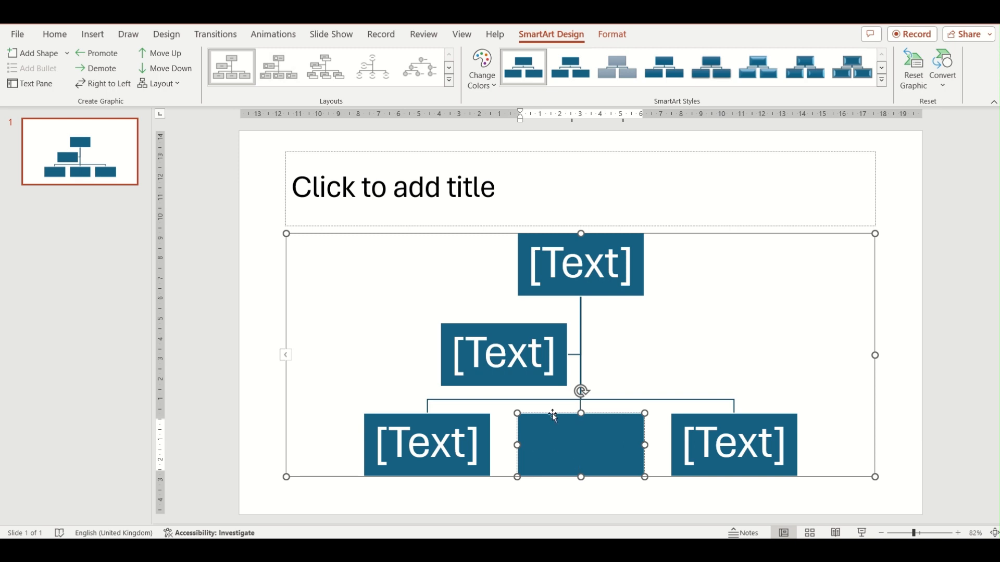
click(579, 444)
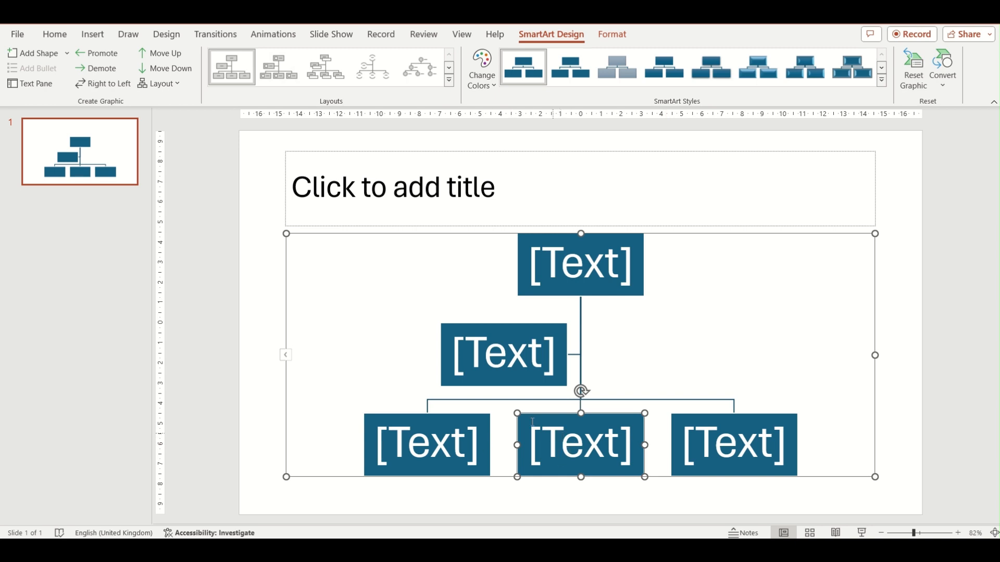
click(67, 58)
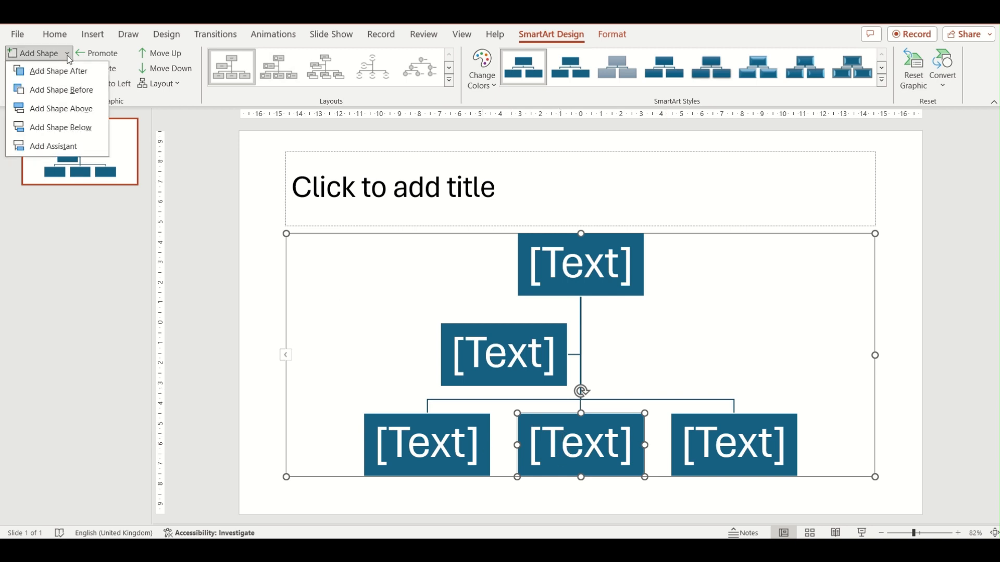
mouse_move(61, 127)
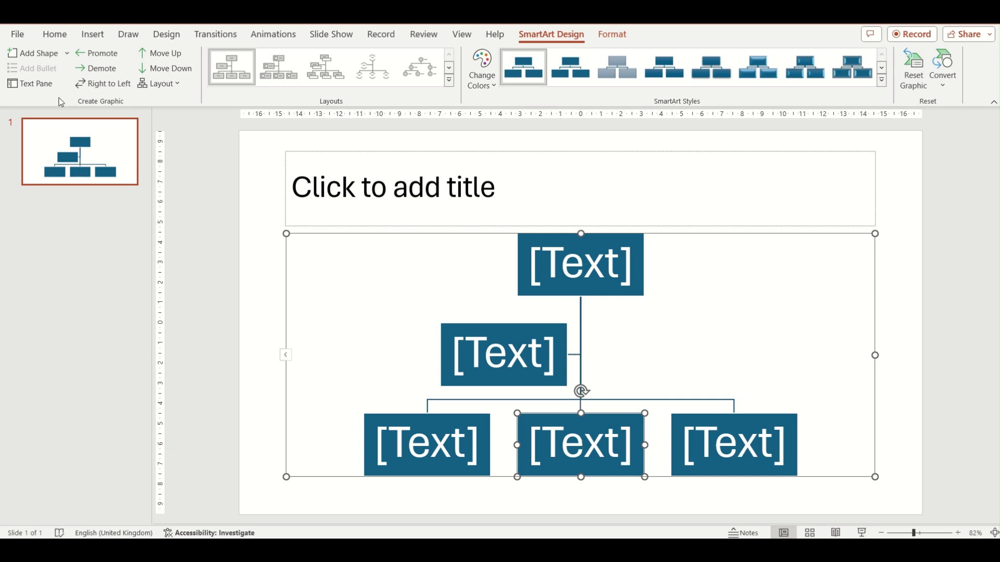
click(37, 54)
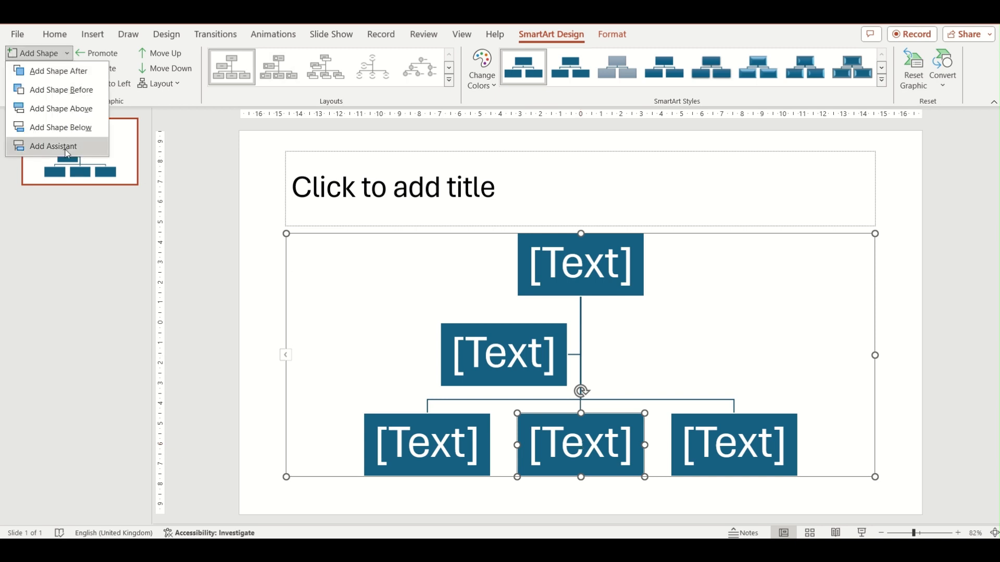
mouse_move(53, 148)
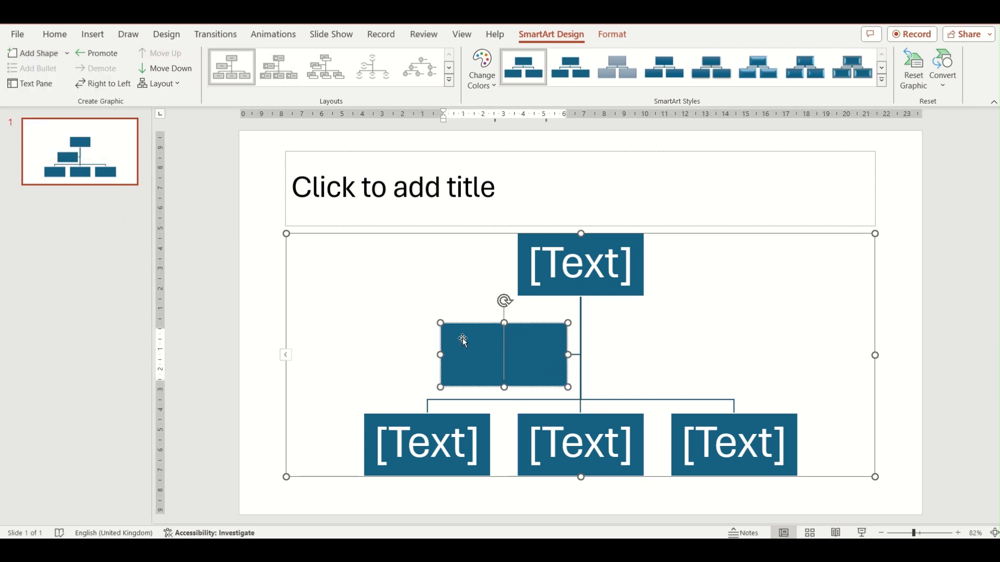
click(503, 356)
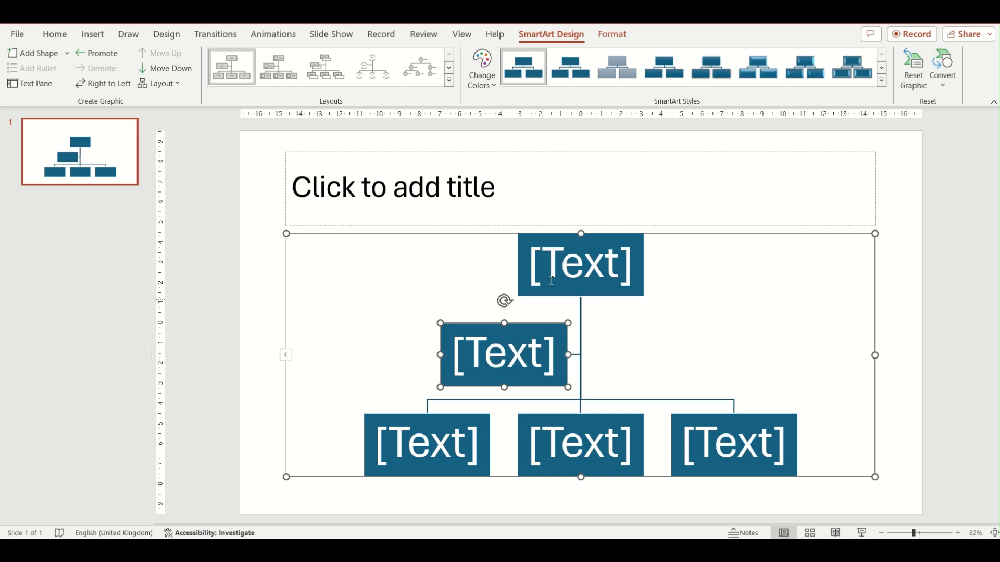
click(579, 265)
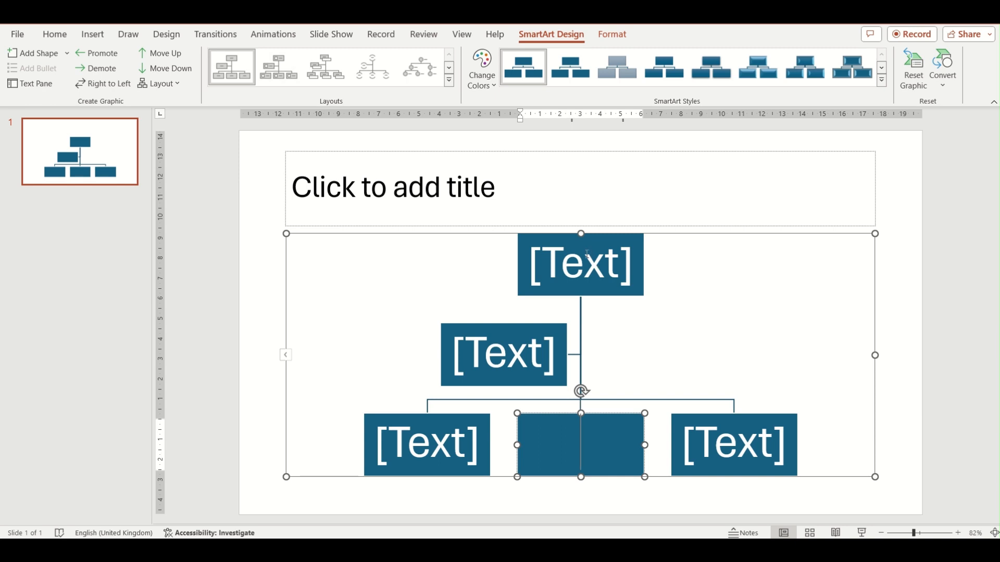
click(579, 264)
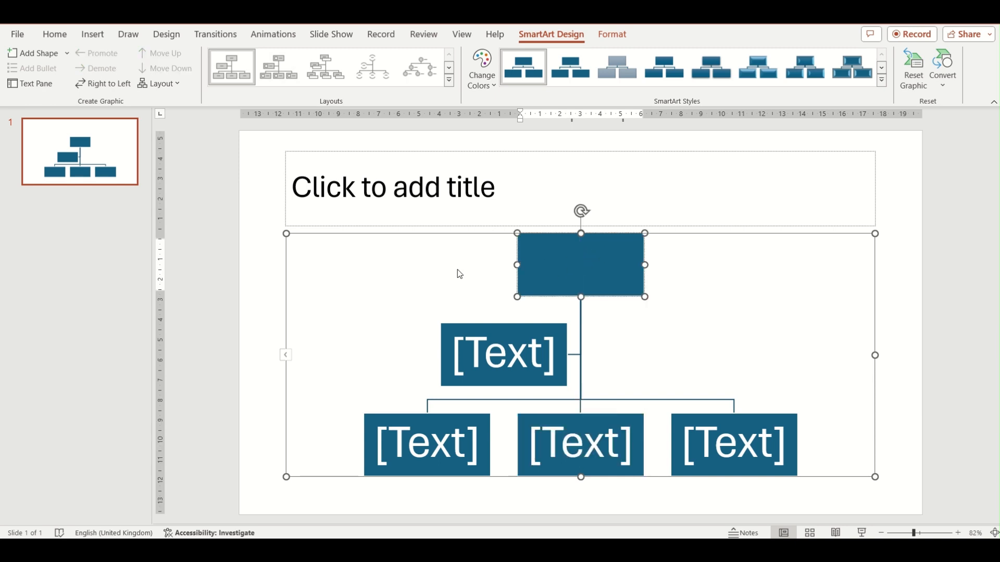
mouse_move(591, 342)
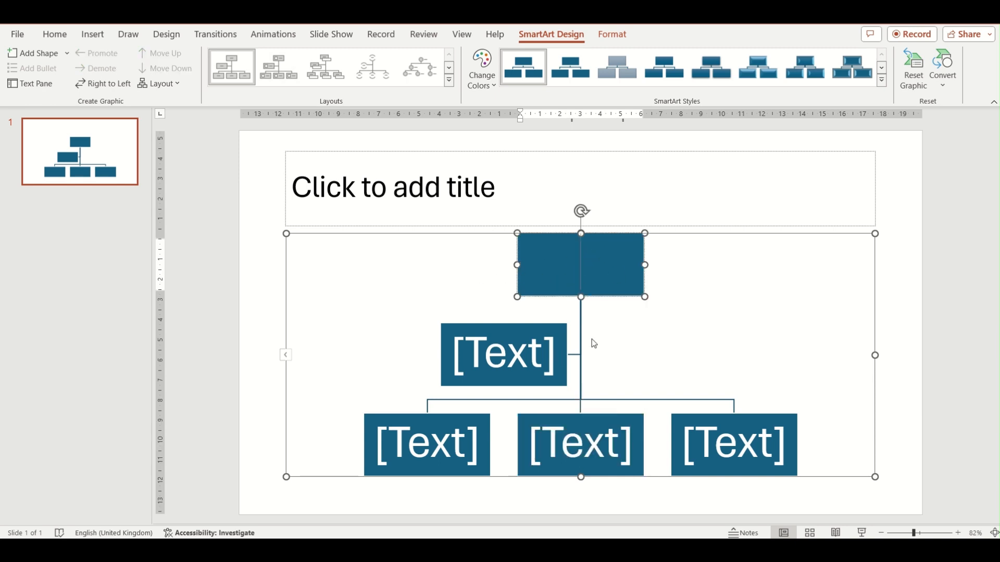
mouse_move(566, 411)
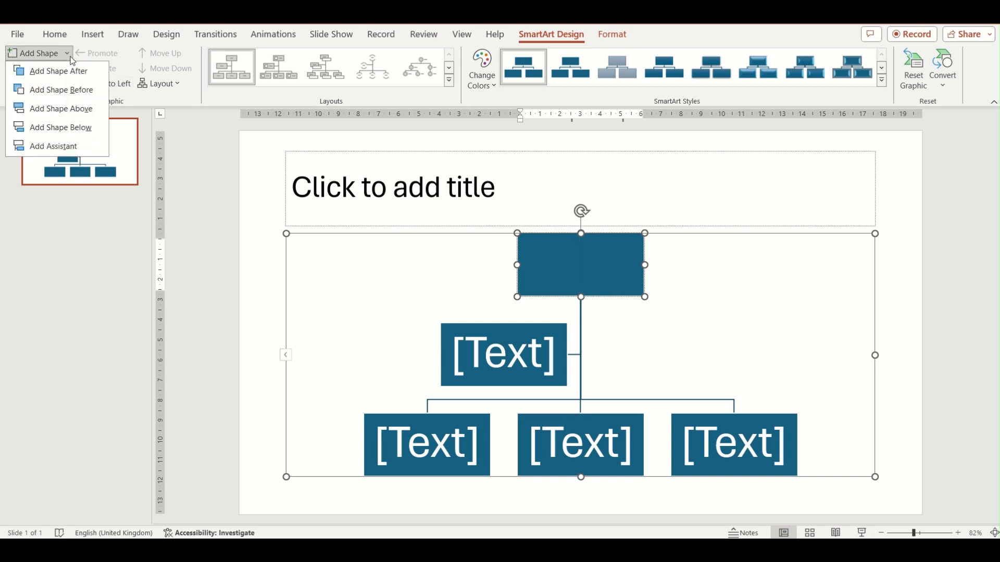
mouse_move(60, 71)
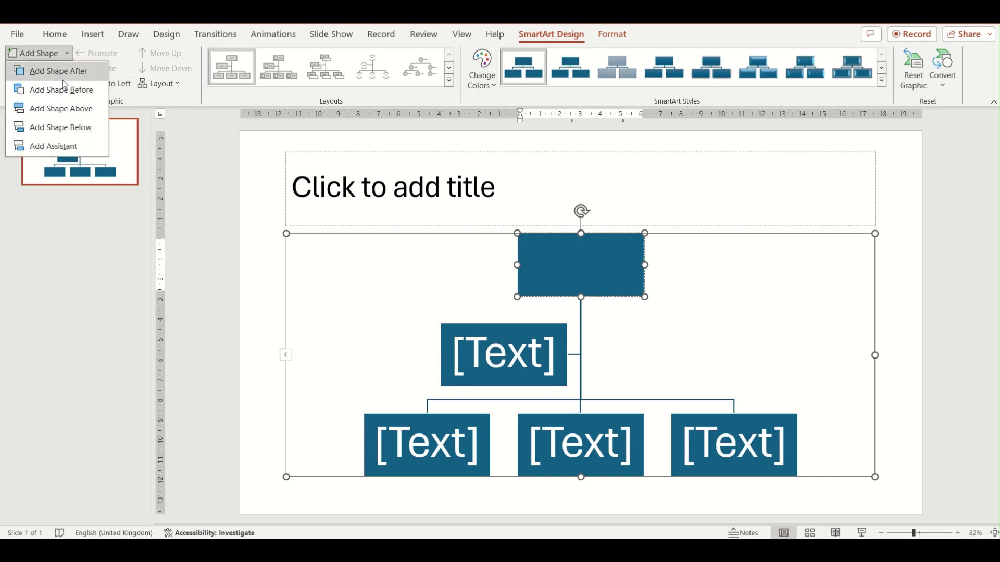
mouse_move(70, 73)
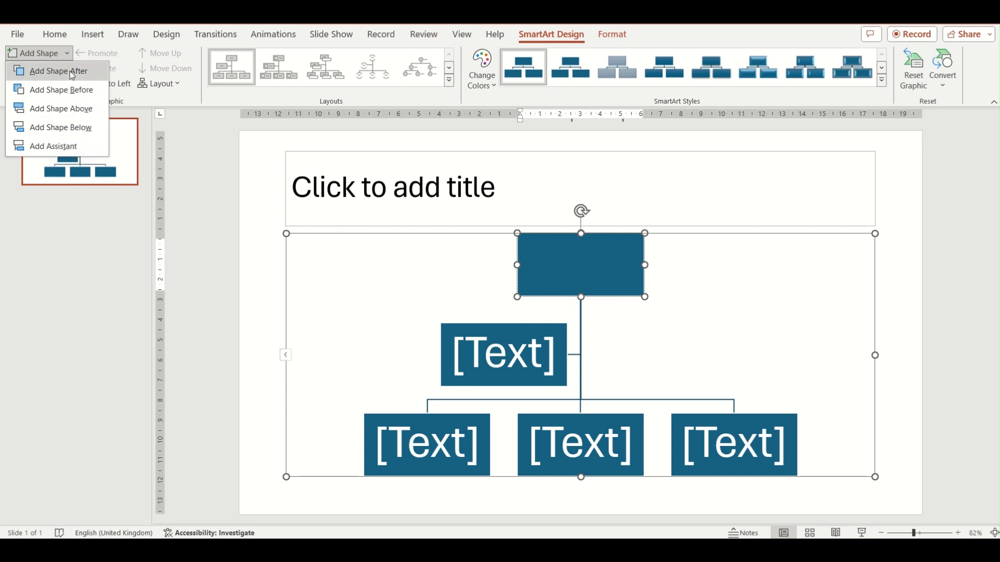
click(579, 264)
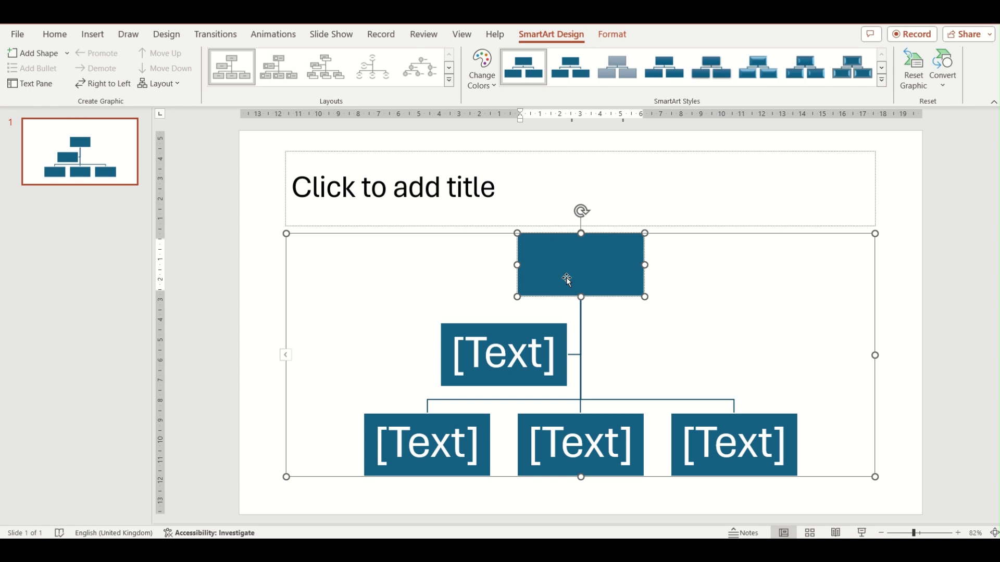
mouse_move(576, 272)
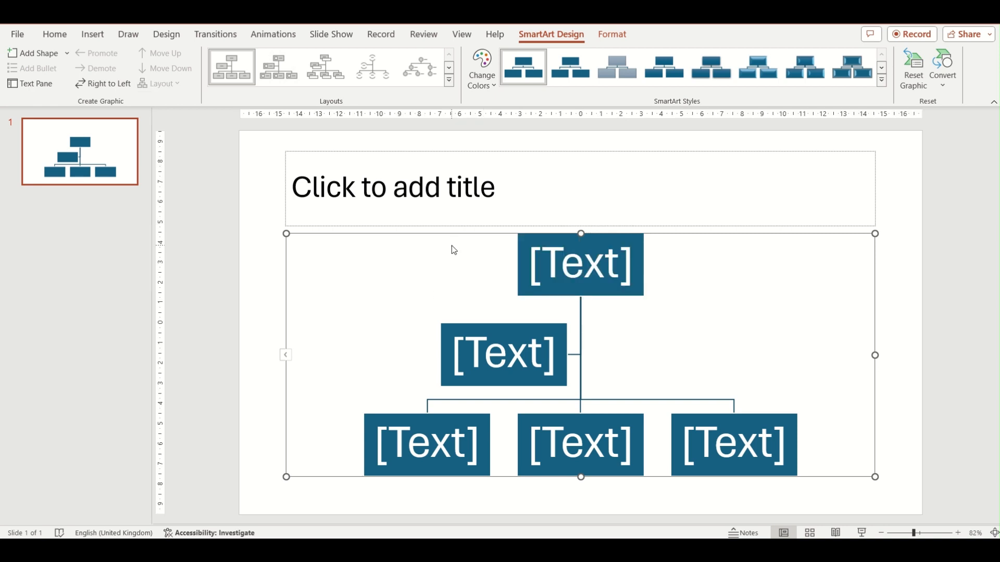
mouse_move(402, 287)
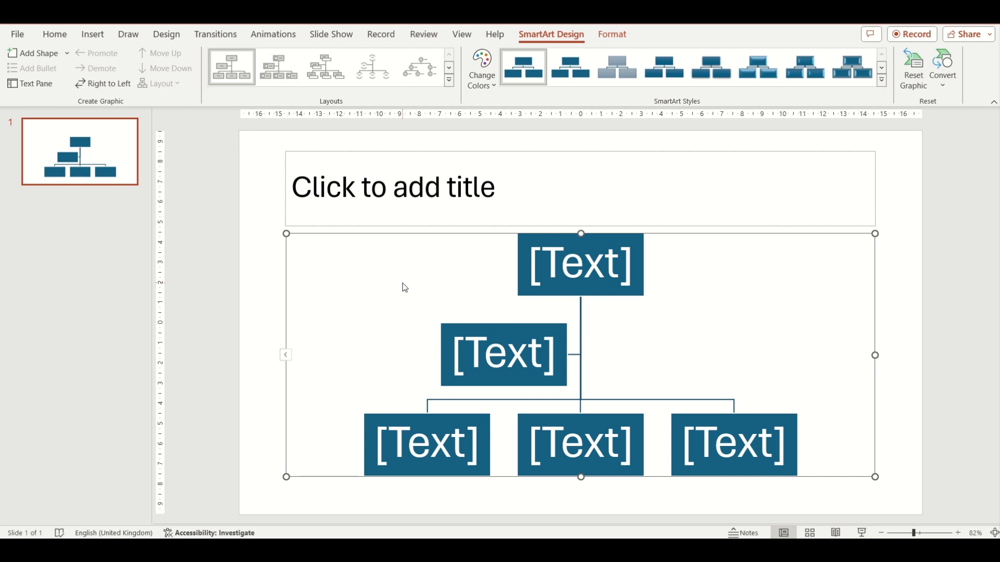